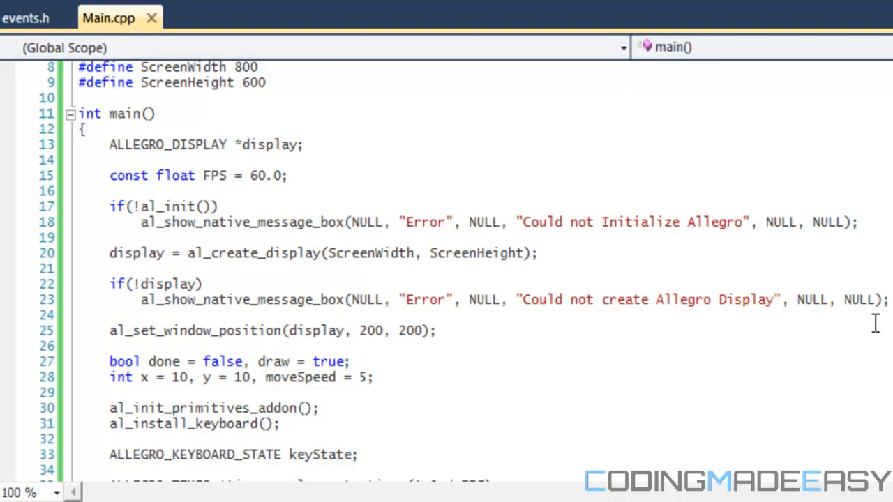
Review the setup code and place the cursor below the timer registration on line 39.
click(539, 252)
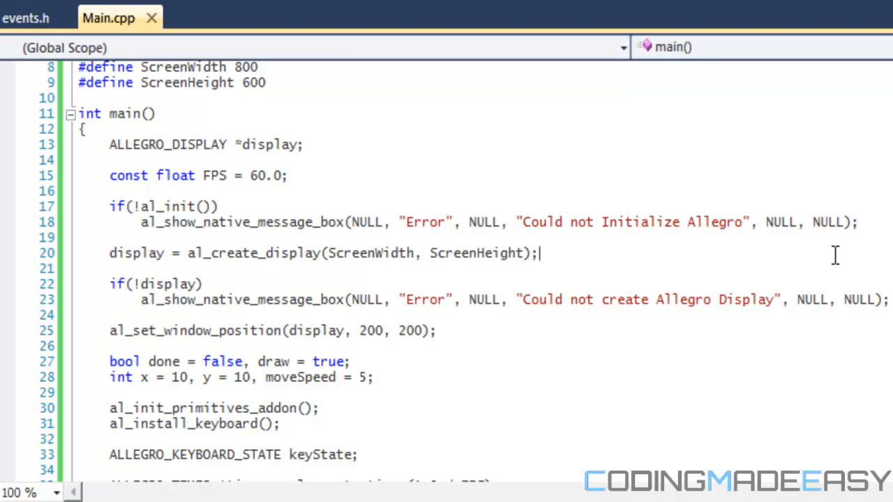
scroll(up, 3)
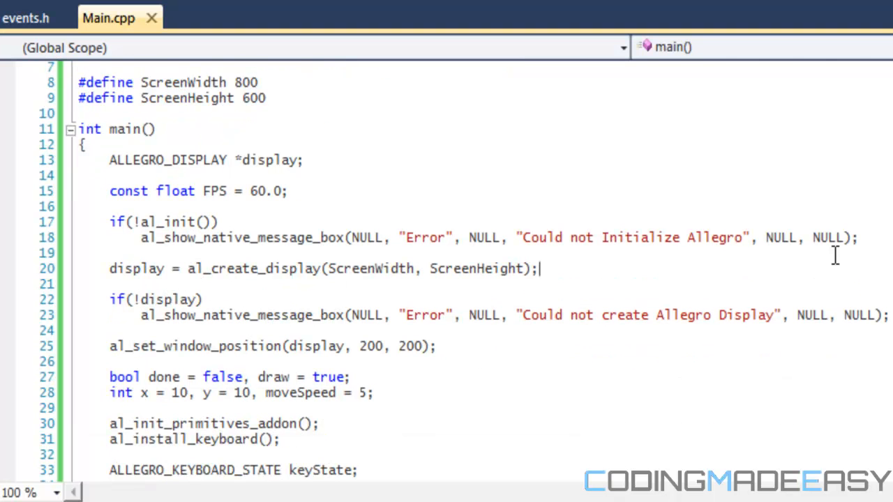
scroll(up, 3)
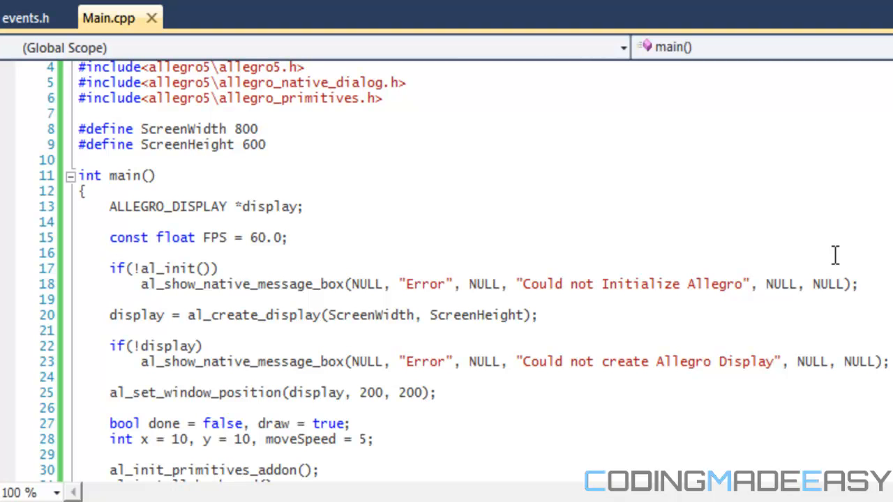
click(538, 315)
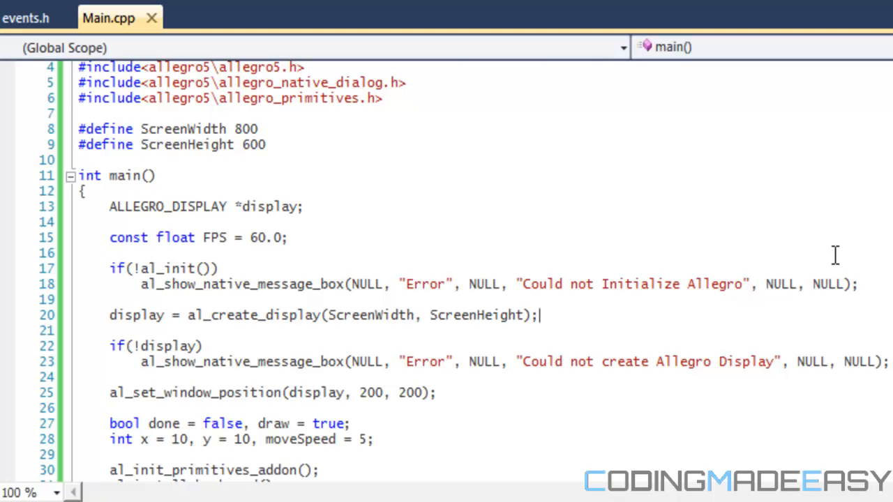
scroll(down, 3)
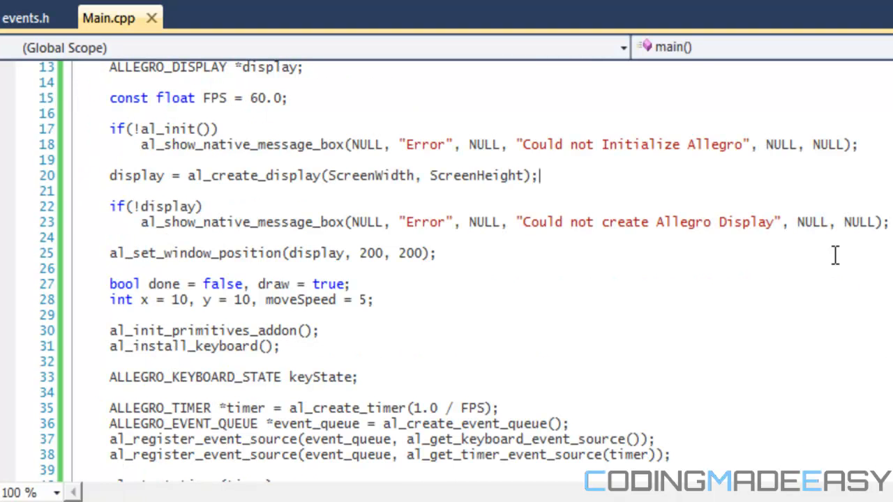
scroll(down, 3)
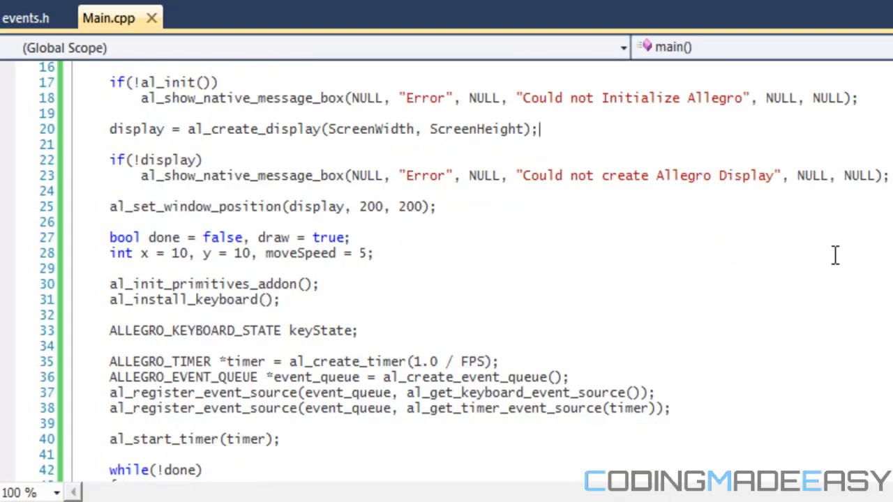
scroll(down, 3)
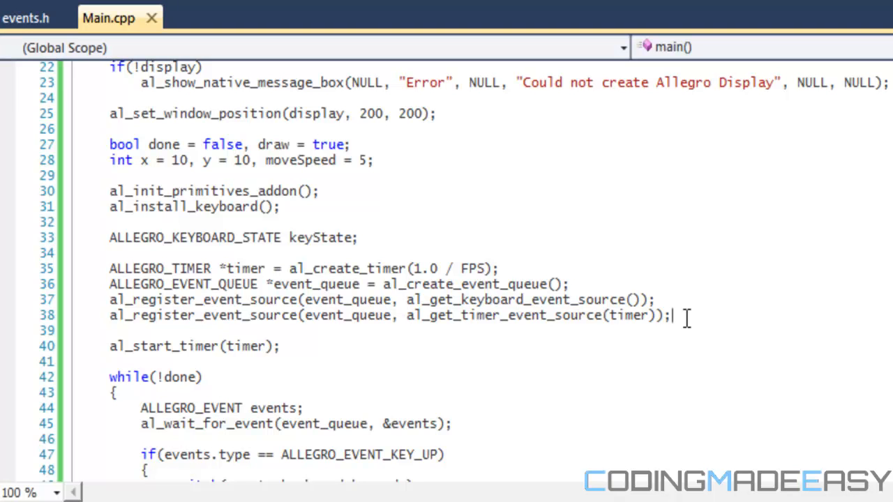
Add al_register_event_source(event_queue, al_get_display_event_source(display)); for the display.
text(a)
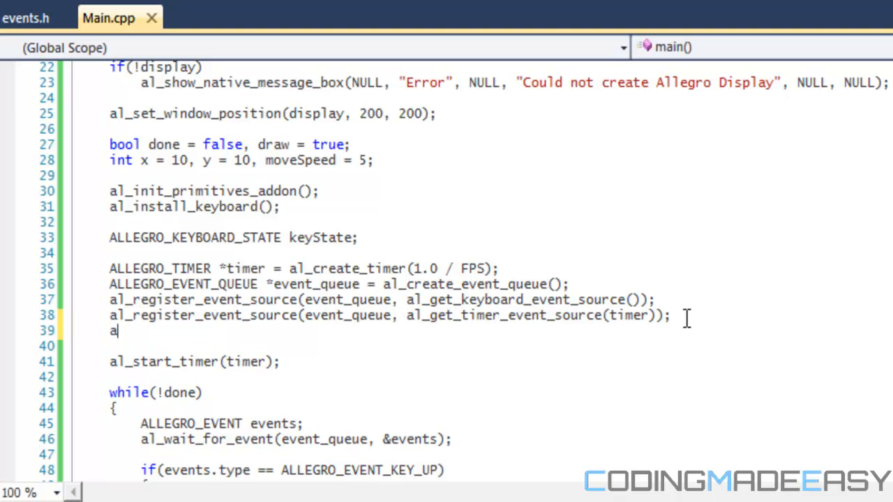
text(l_register_even)
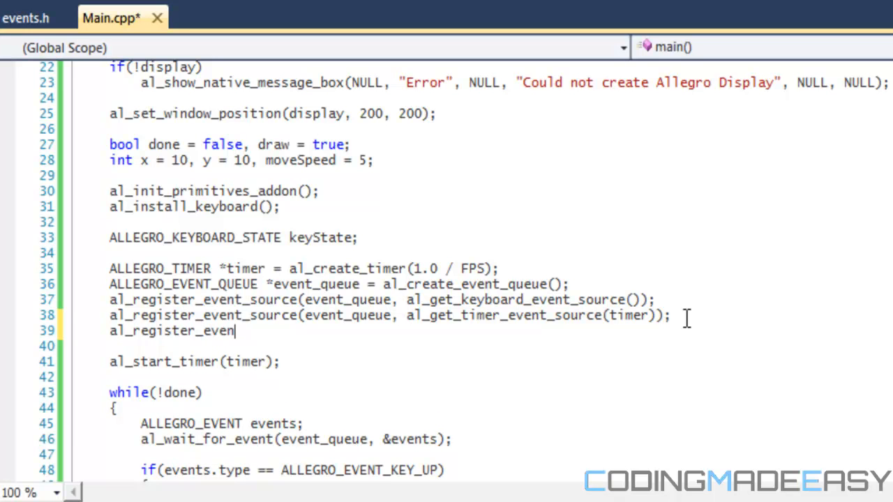
text((Aeve)
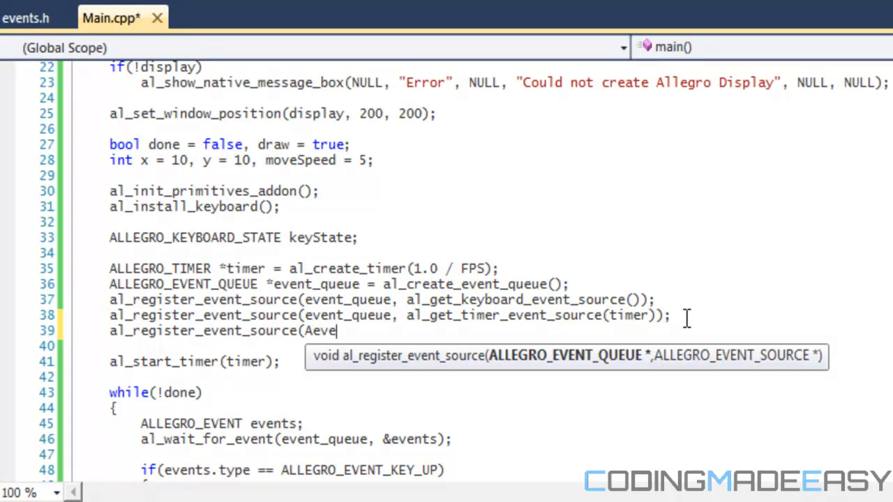
text(event)
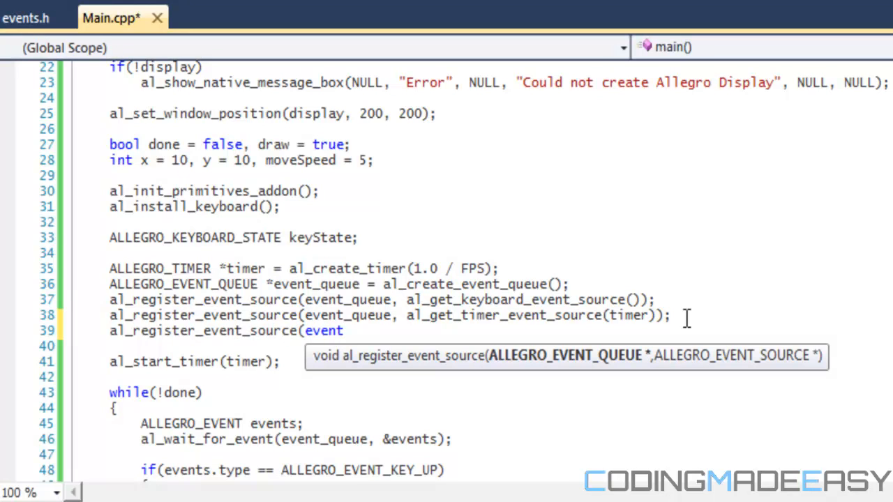
text(_queue)
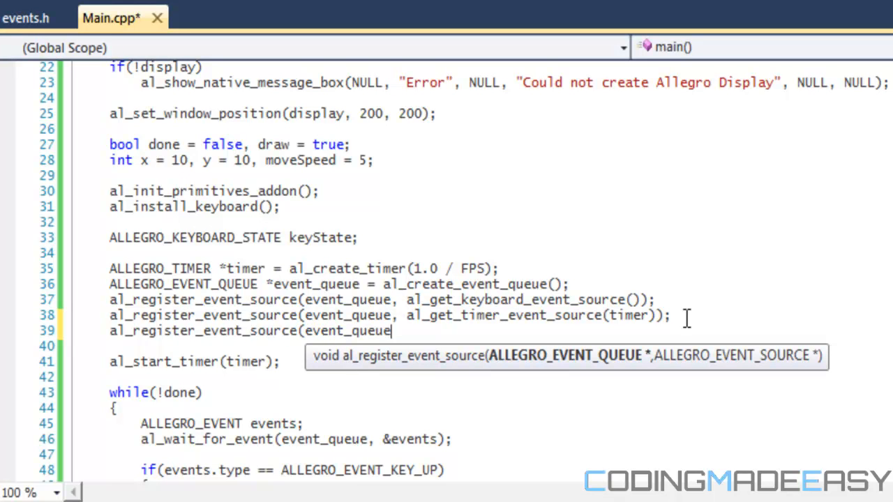
text(, al_get)
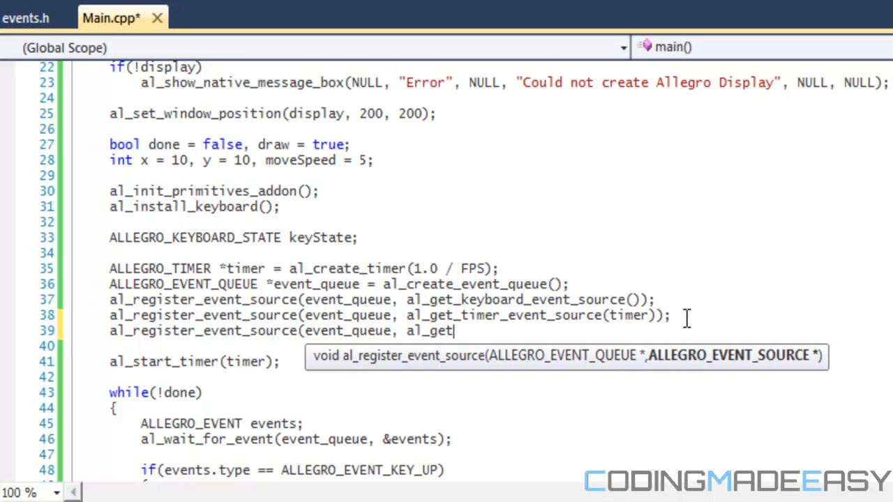
mouse_move(686, 327)
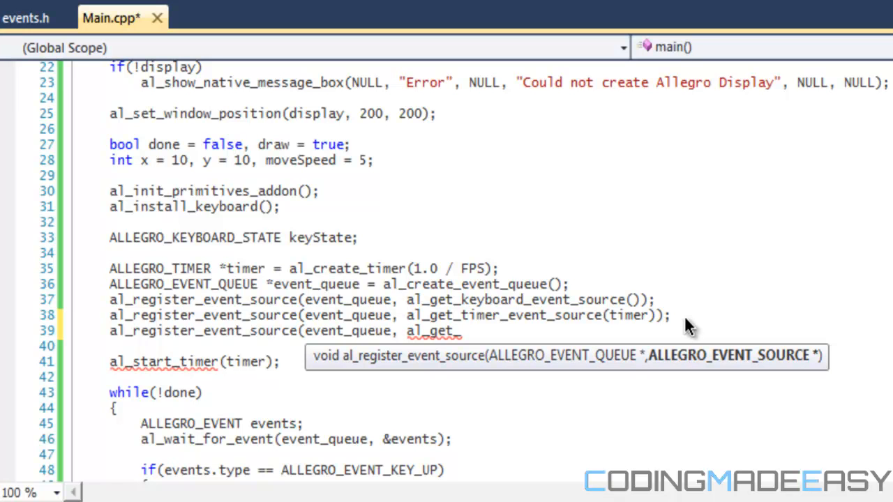
text(display_event_source()
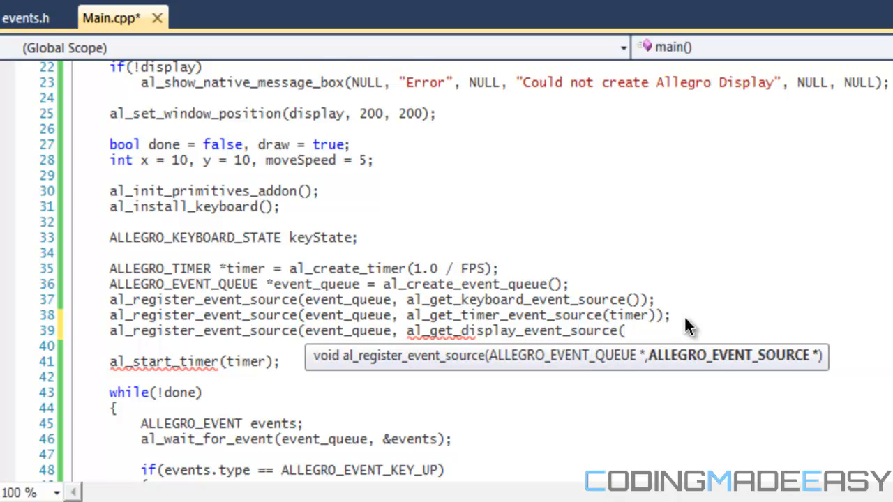
text(displa)
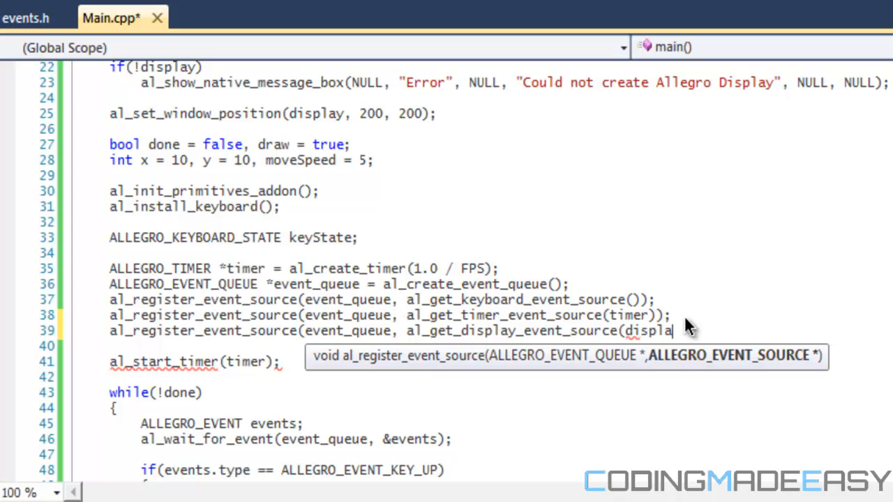
text(y);)
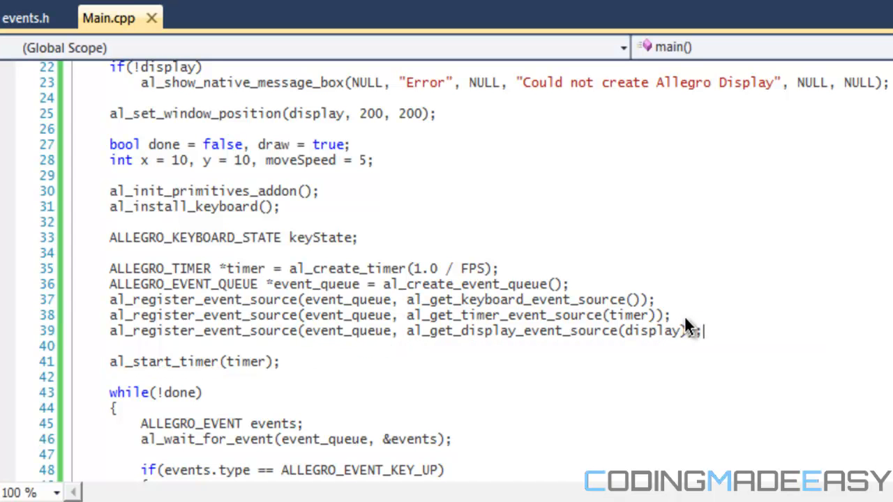
scroll(down, 3)
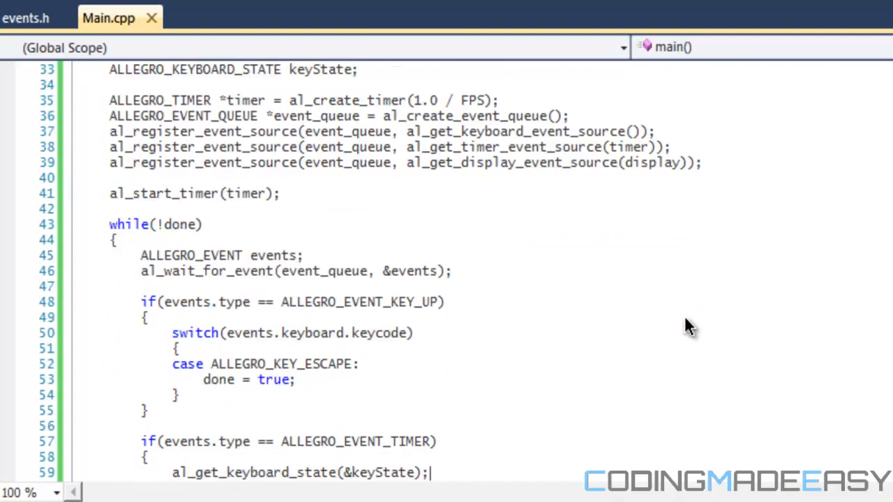
Move to the while loop and position the cursor after the key-up block's closing brace.
scroll(down, 3)
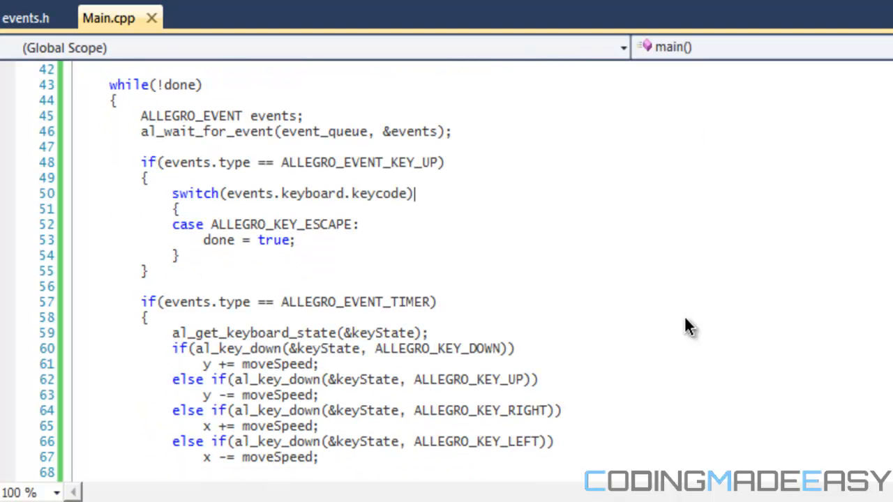
mouse_move(274, 268)
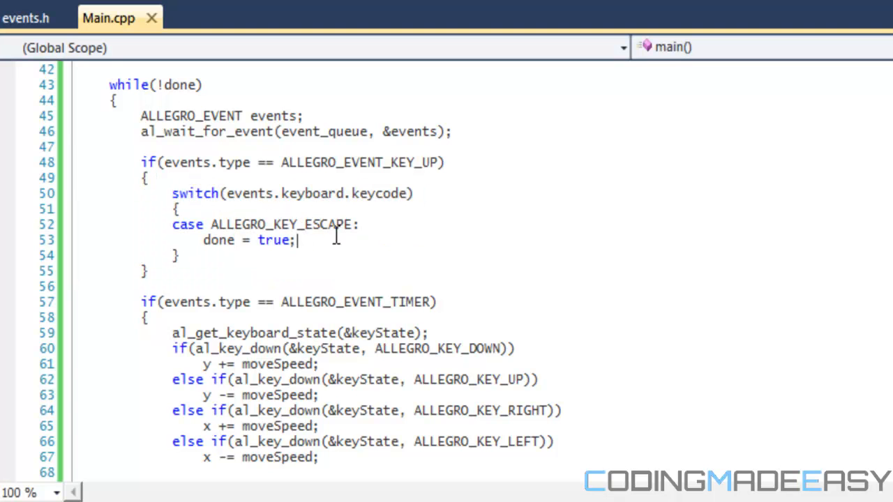
mouse_move(193, 173)
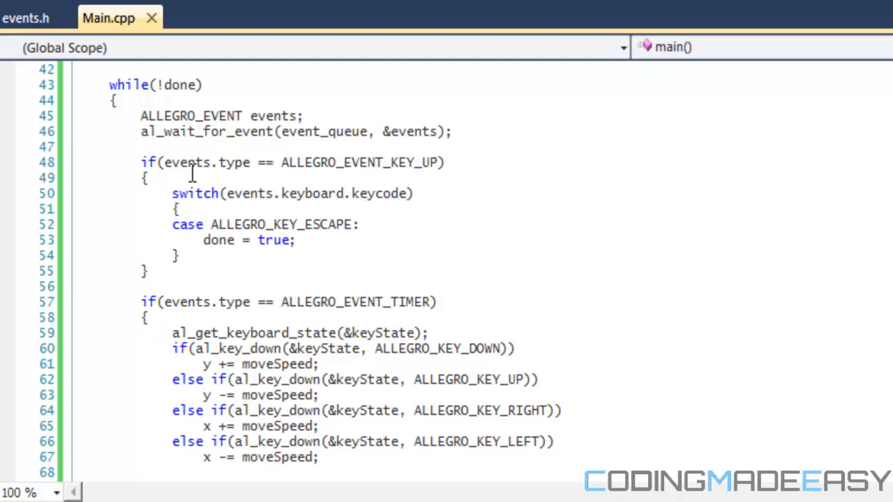
double_click(129, 85)
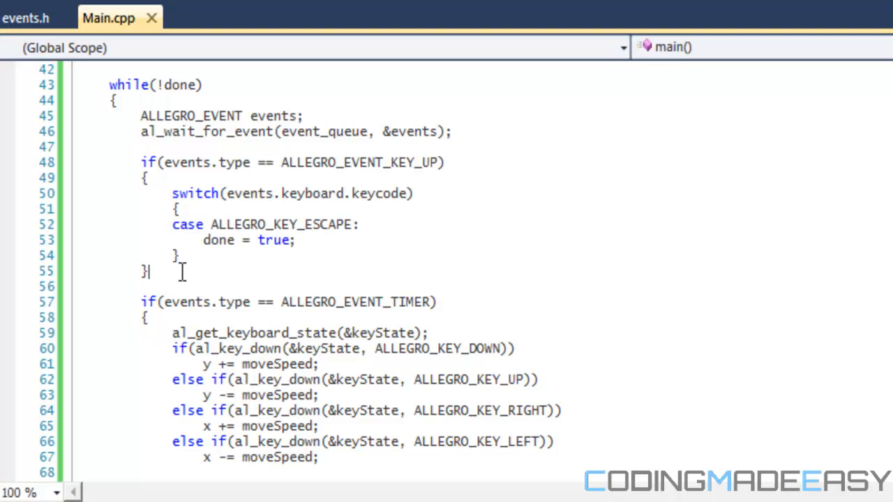
mouse_move(214, 332)
text(else if)
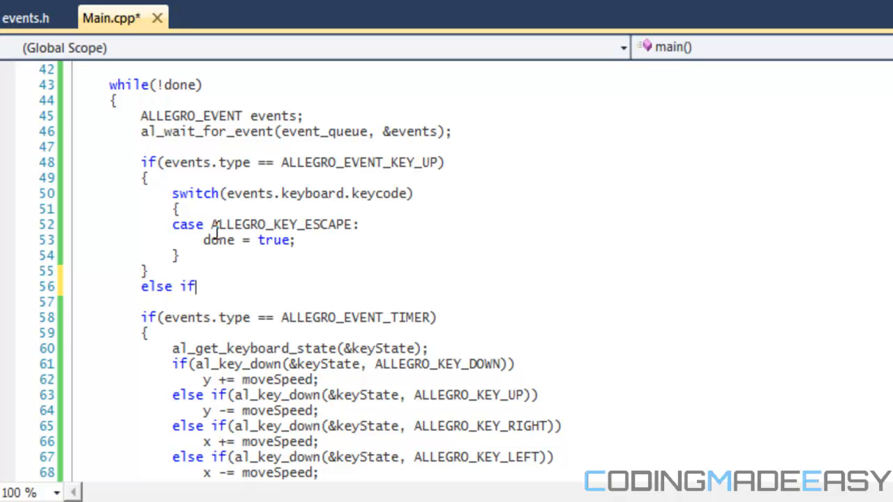
Write else if(events.type == ALLEGRO_EVENT_DISPLAY_CLOSE) with body done = true;.
text(()
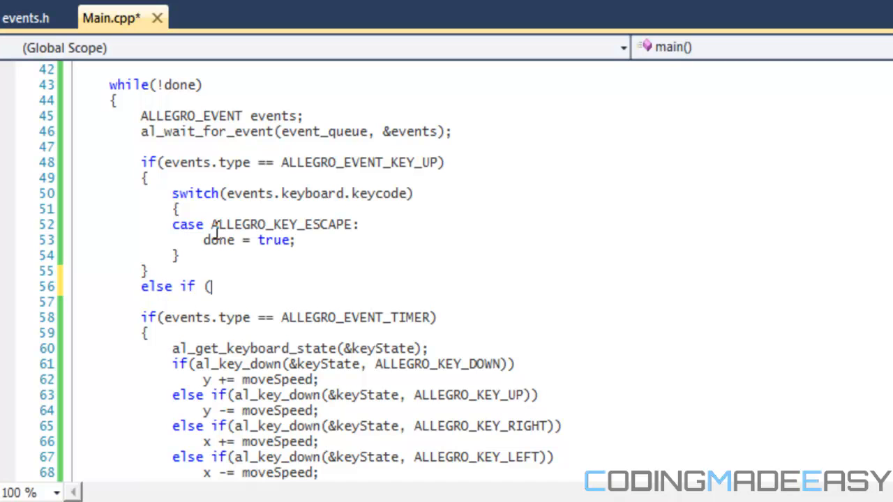
text(events.t)
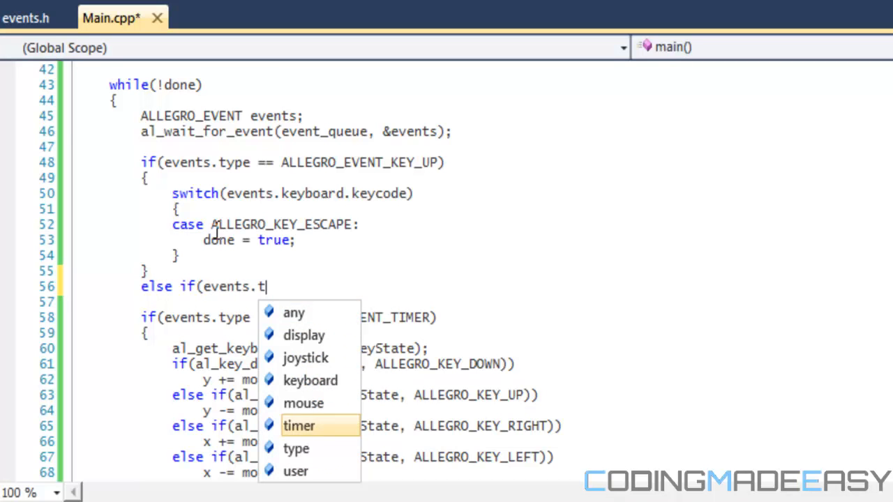
text(ype == ALLEG)
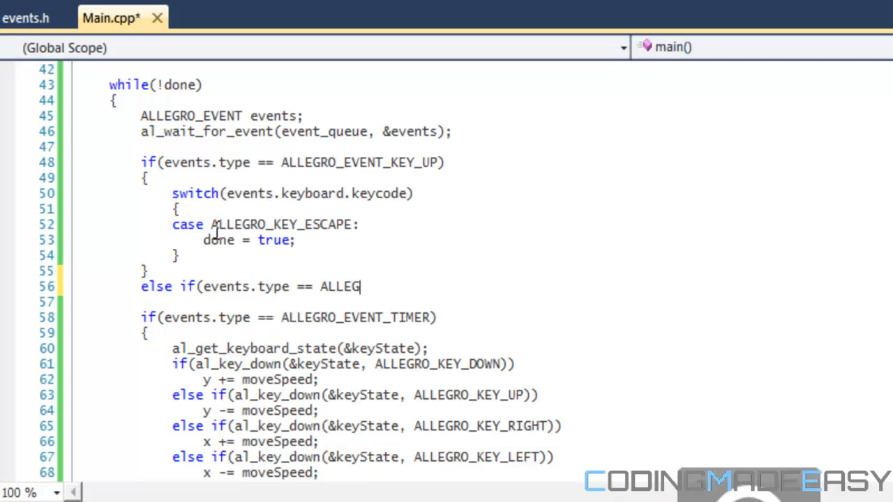
text(RO_EVENT)
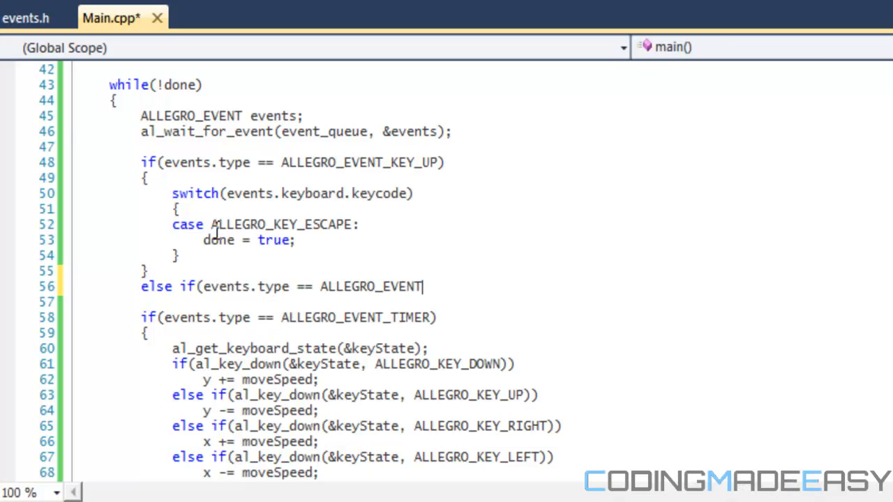
text(_)
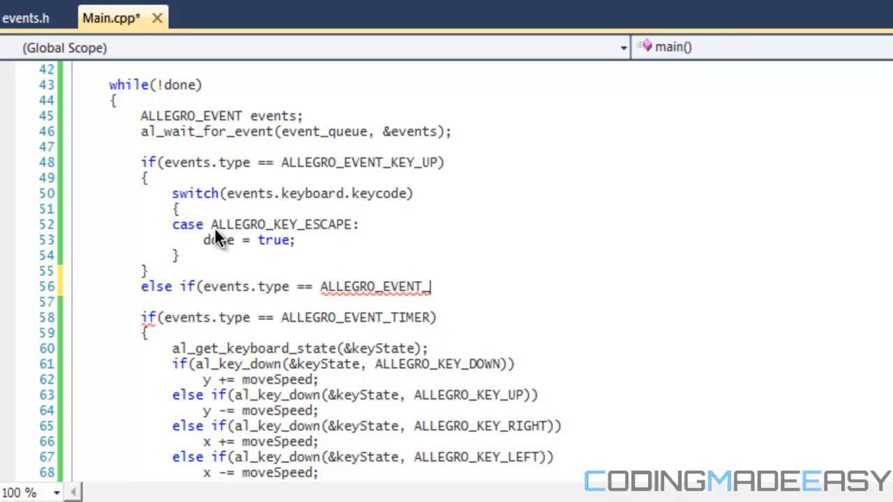
text(DISPALY)
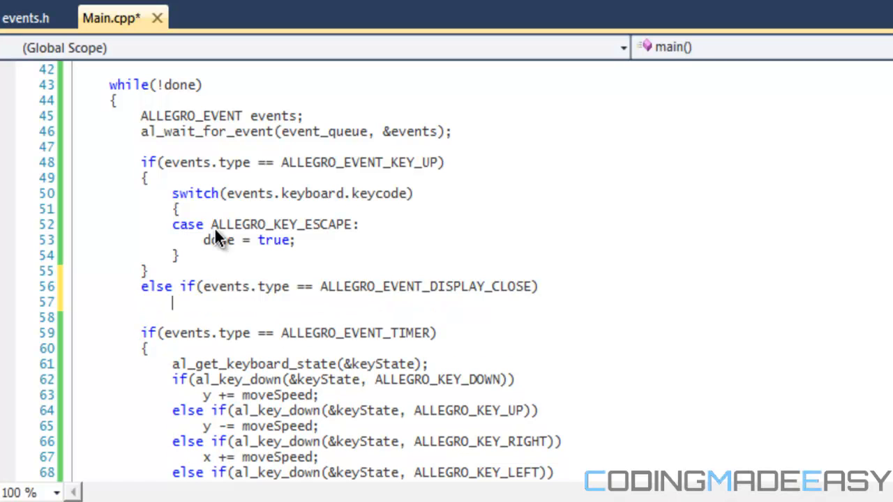
text(done =)
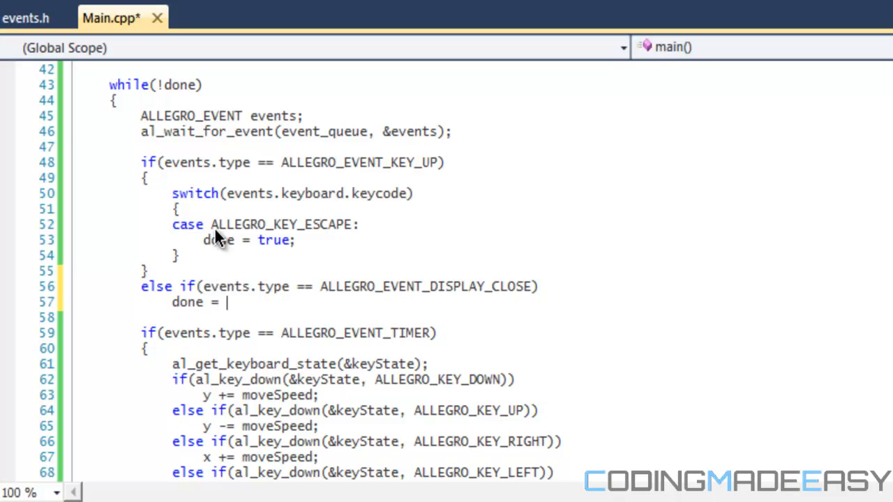
text(true;)
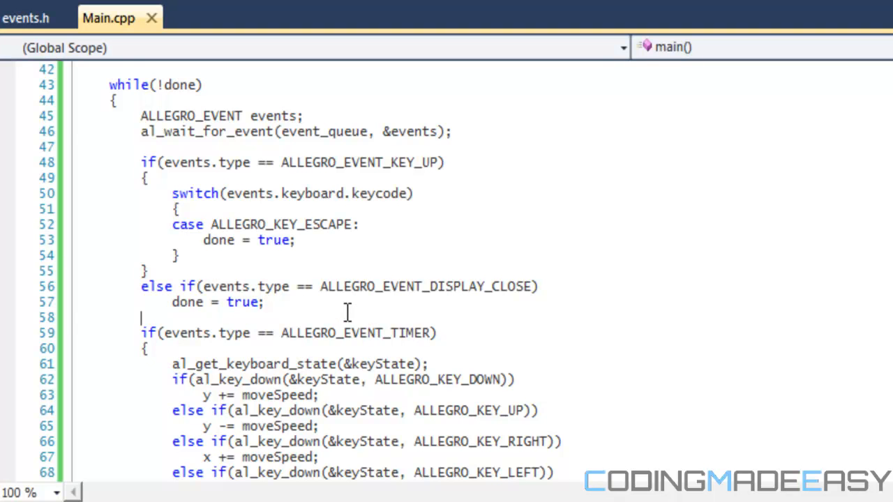
mouse_move(762, 296)
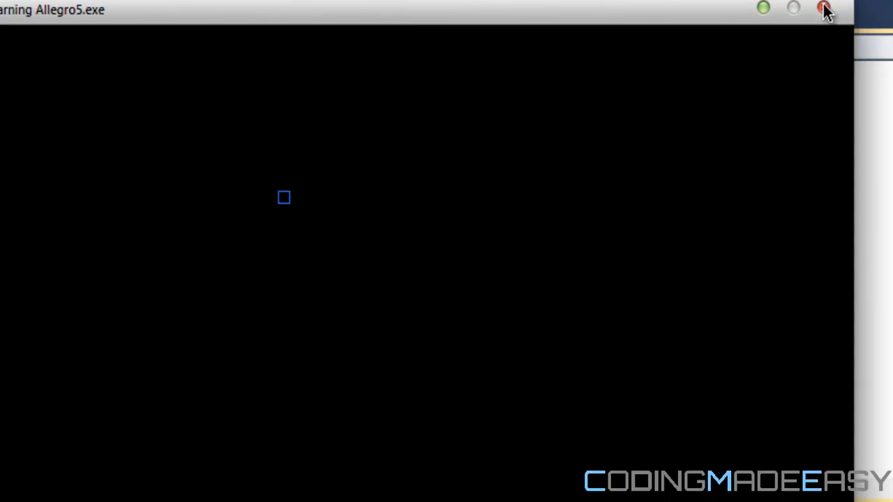
Close the running Learning Allegro5.exe window to confirm the program ends.
click(826, 8)
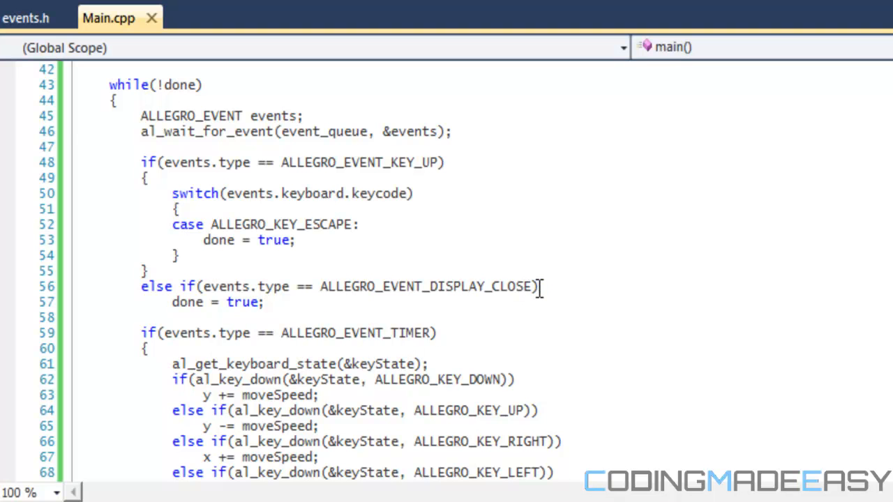
mouse_move(410, 286)
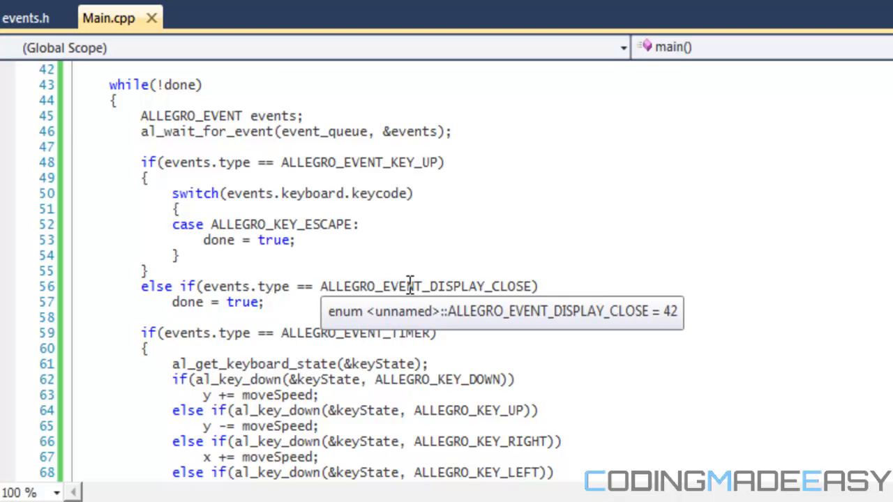
Go to the definition of ALLEGRO_EVENT_DISPLAY_CLOSE in events.h.
right_click(407, 286)
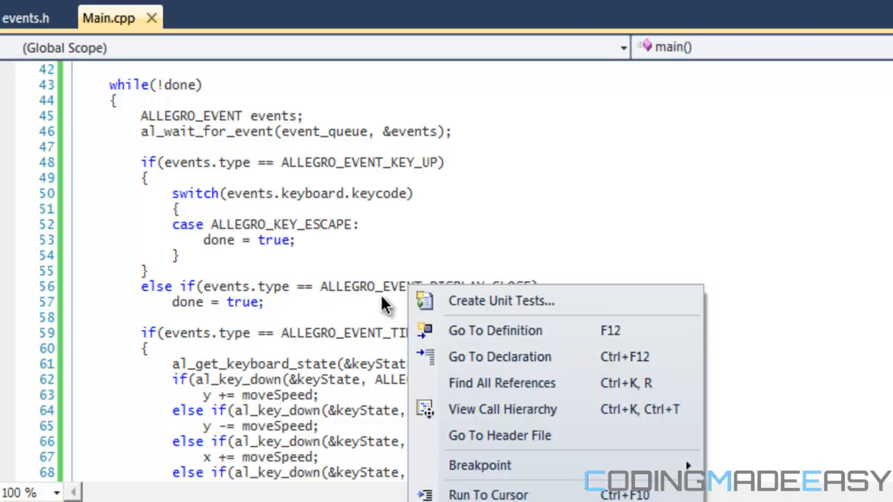
click(494, 329)
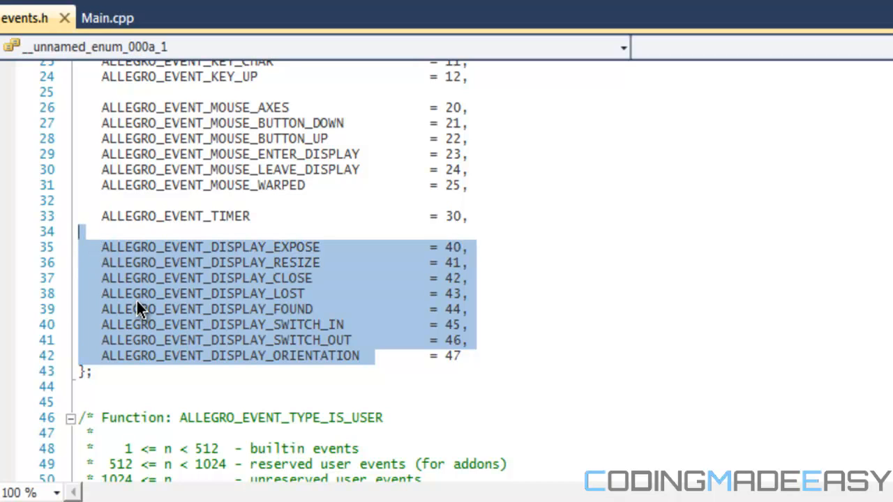
mouse_move(259, 336)
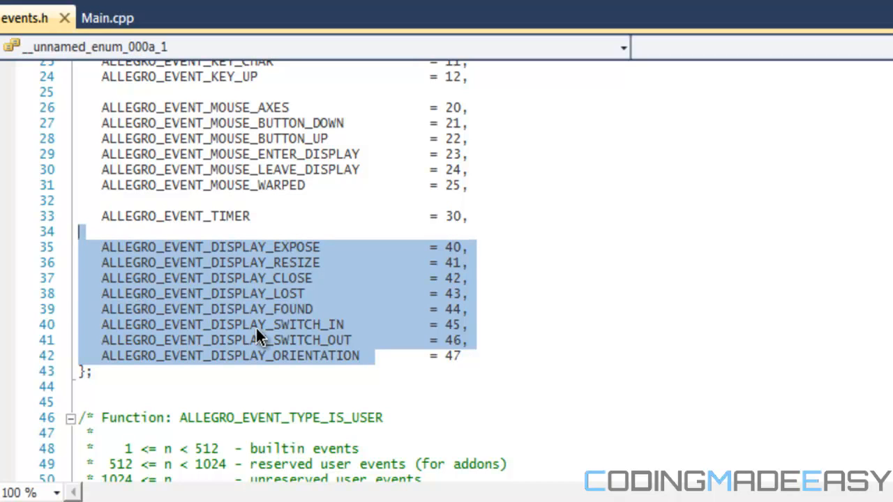
Deselect the display event constants and close events.h to return to Main.cpp.
click(338, 277)
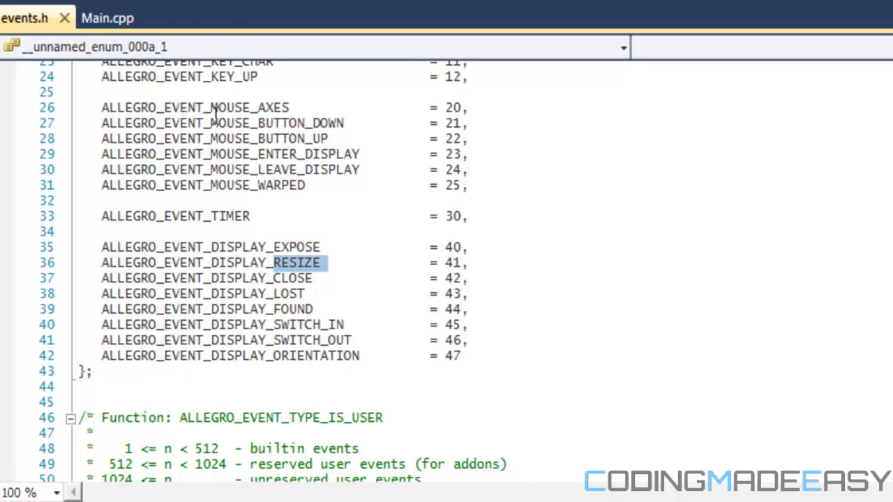
mouse_move(64, 17)
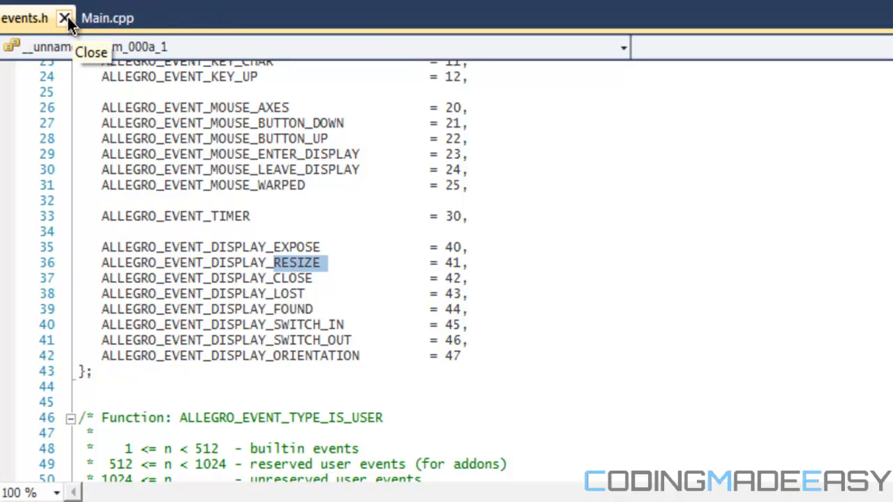
click(64, 16)
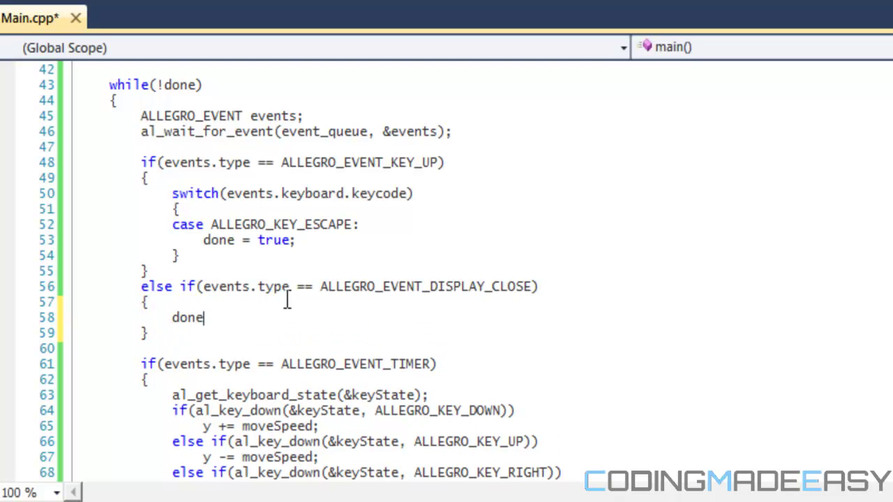
Finish done = true; inside the braced DISPLAY_CLOSE block.
text(= true)
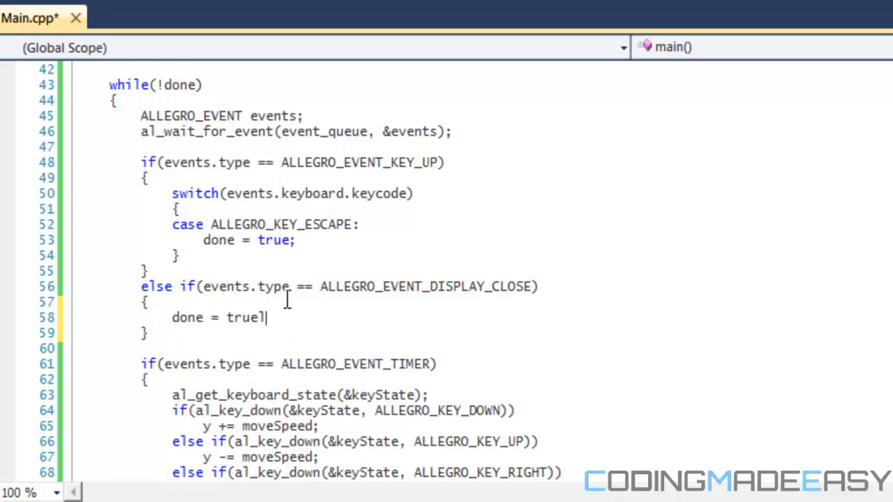
text(;)
text(events.display.w)
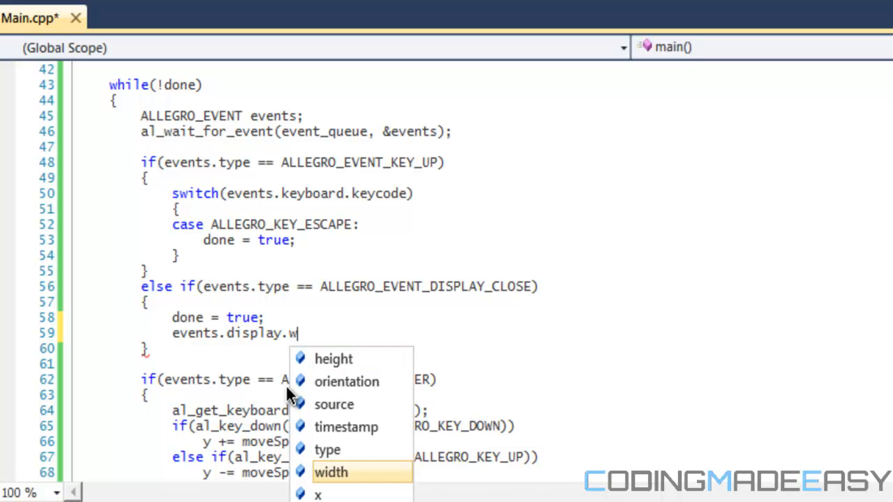
mouse_move(332, 472)
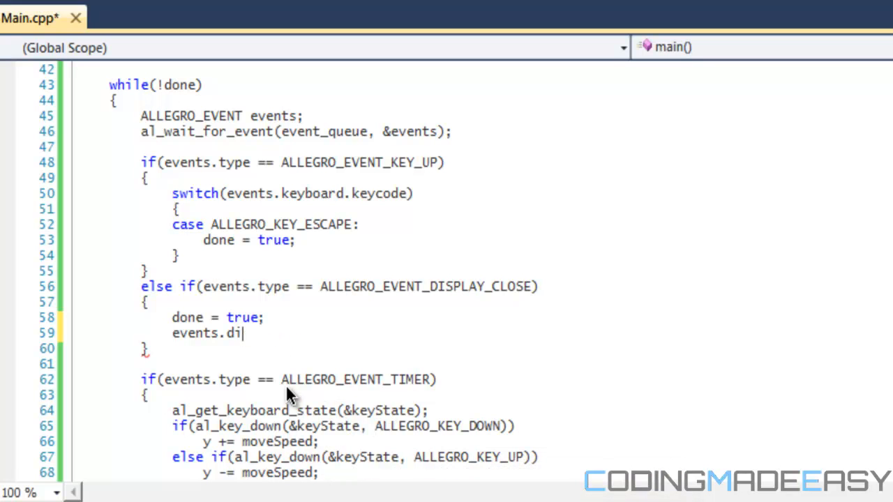
key(BackSpace)
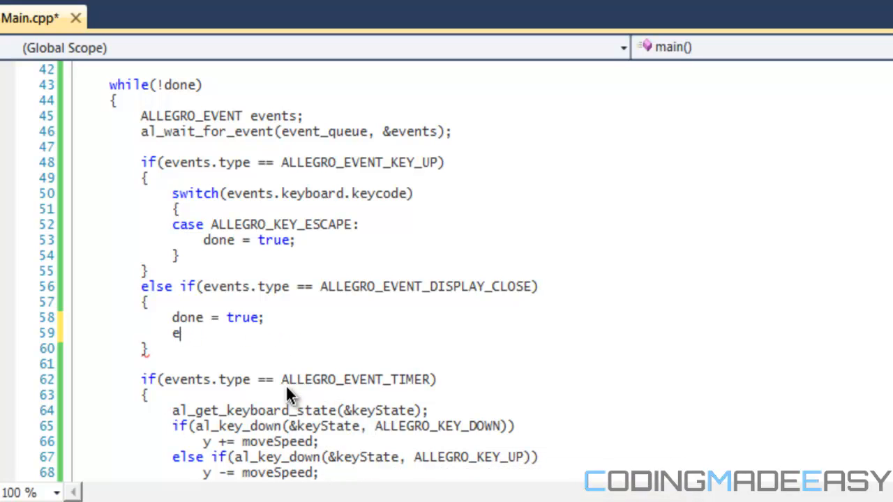
text(vents.timer.)
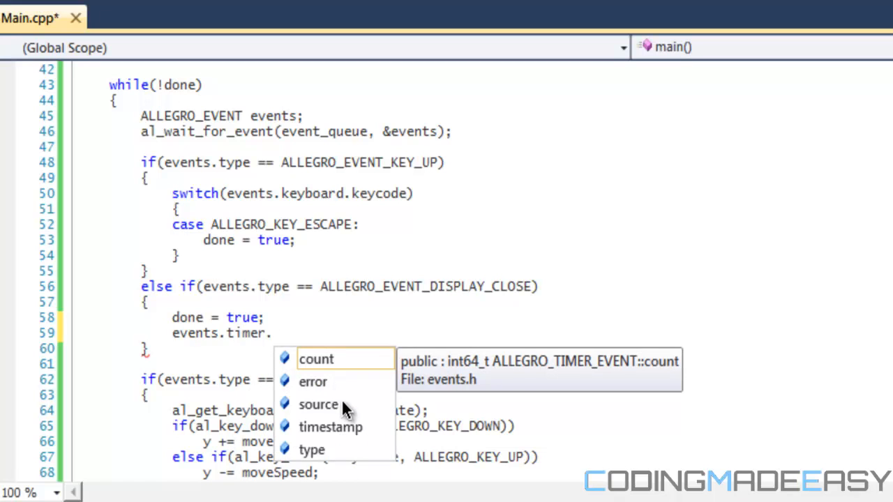
mouse_move(332, 390)
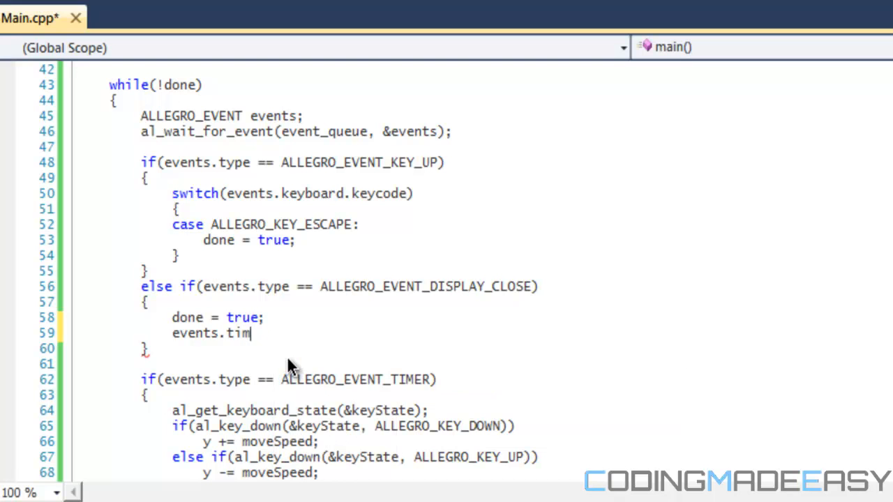
key(BackSpace)
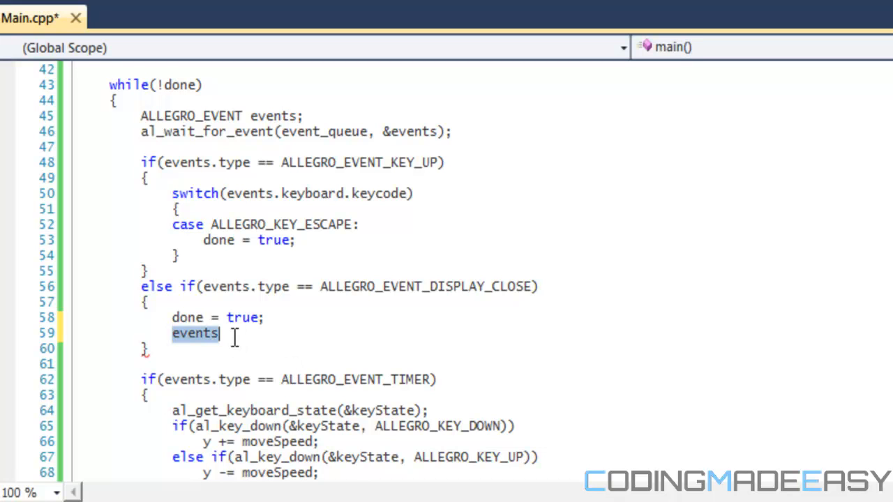
key(Delete)
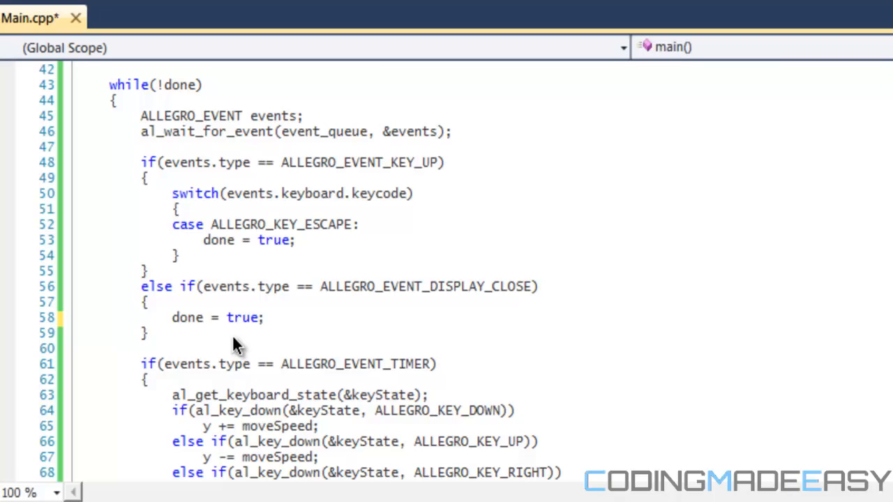
click(265, 318)
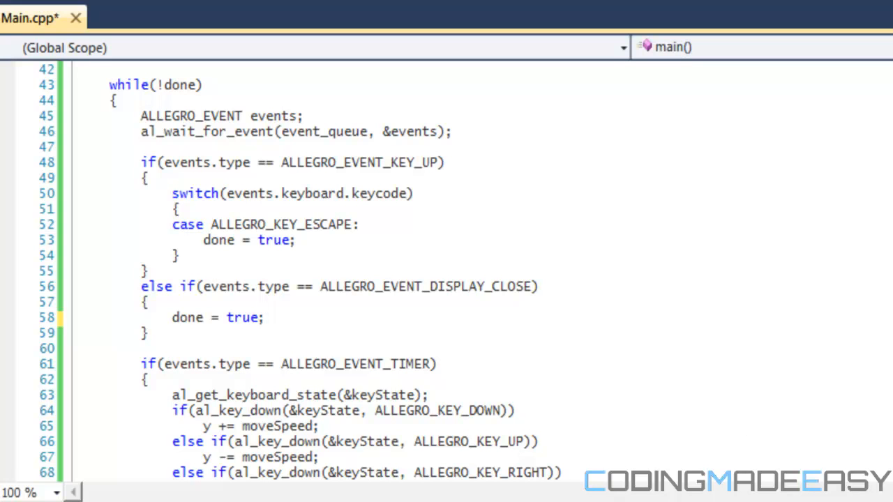
click(265, 318)
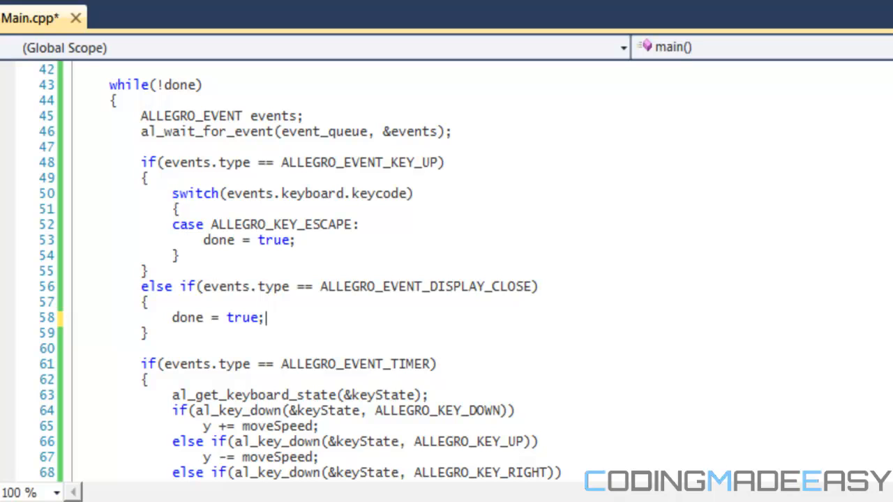